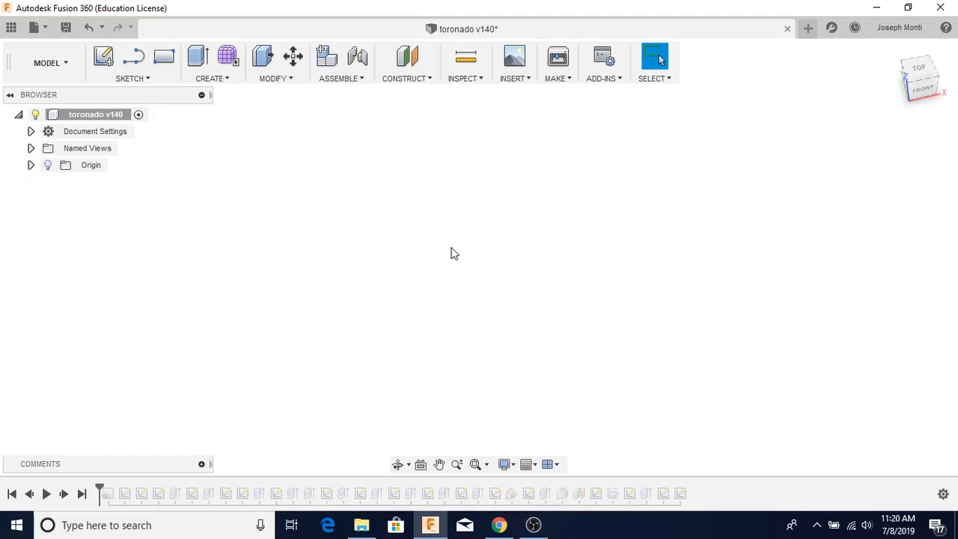
pyautogui.moveTo(100, 490)
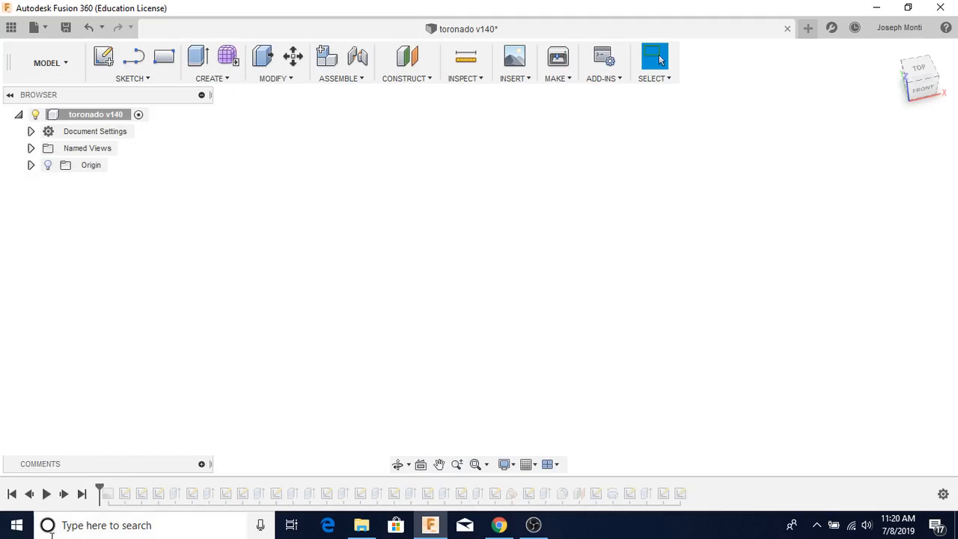
pyautogui.moveTo(60, 271)
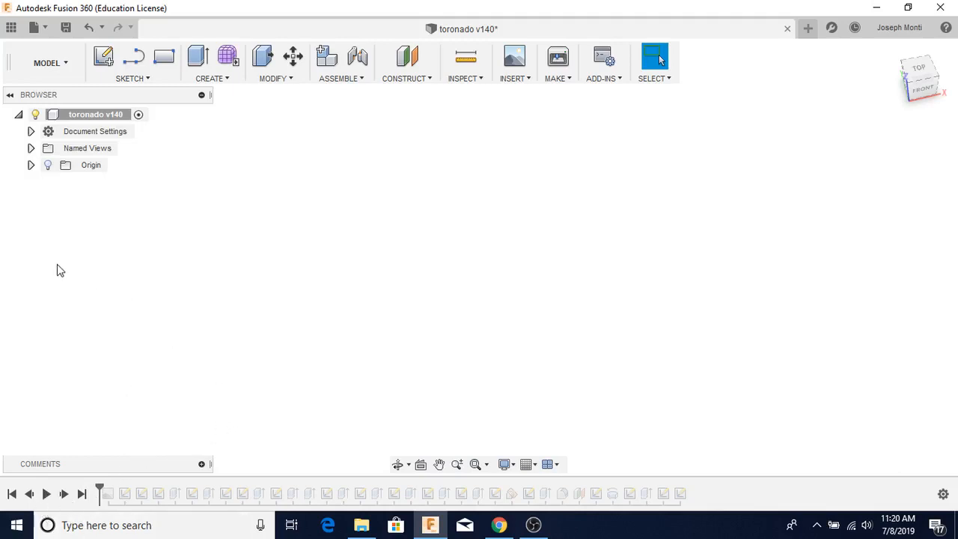
pyautogui.moveTo(63, 498)
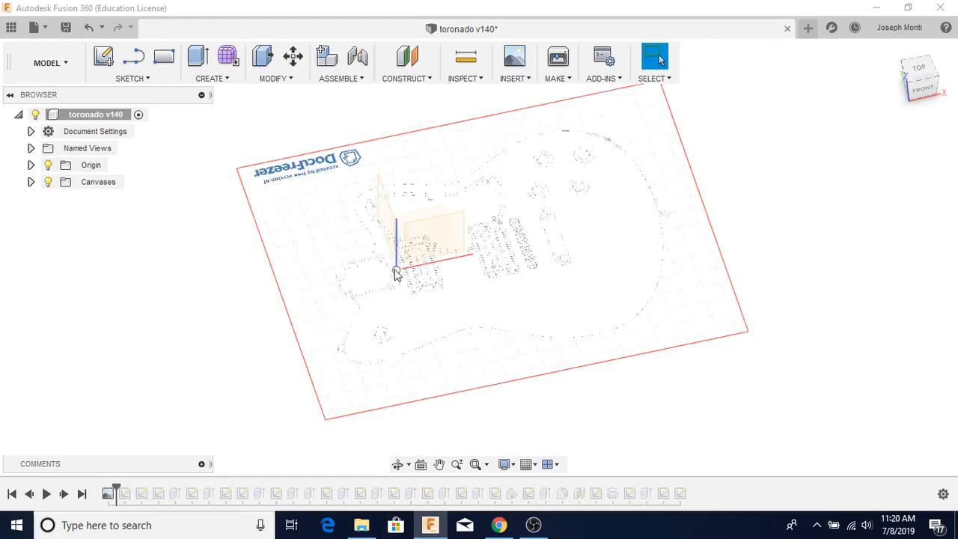
pyautogui.moveTo(522, 282)
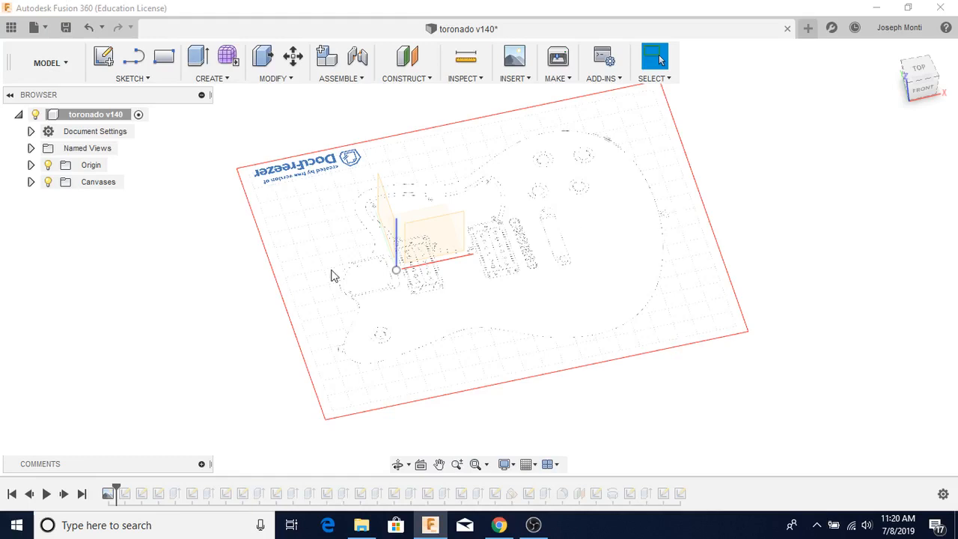
pyautogui.moveTo(398, 290)
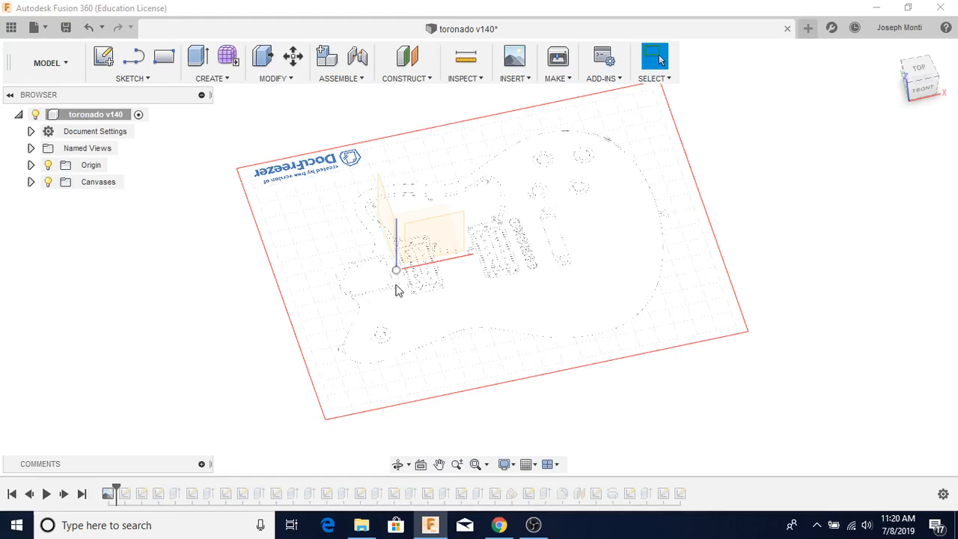
pyautogui.moveTo(403, 272)
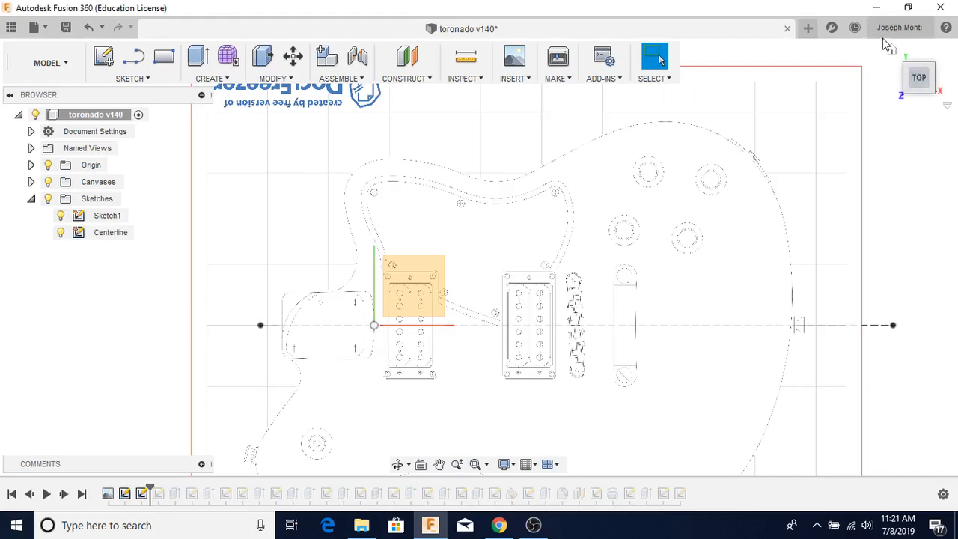
# Step the timeline forward to replay the rectangular blank sketch
pyautogui.click(919, 77)
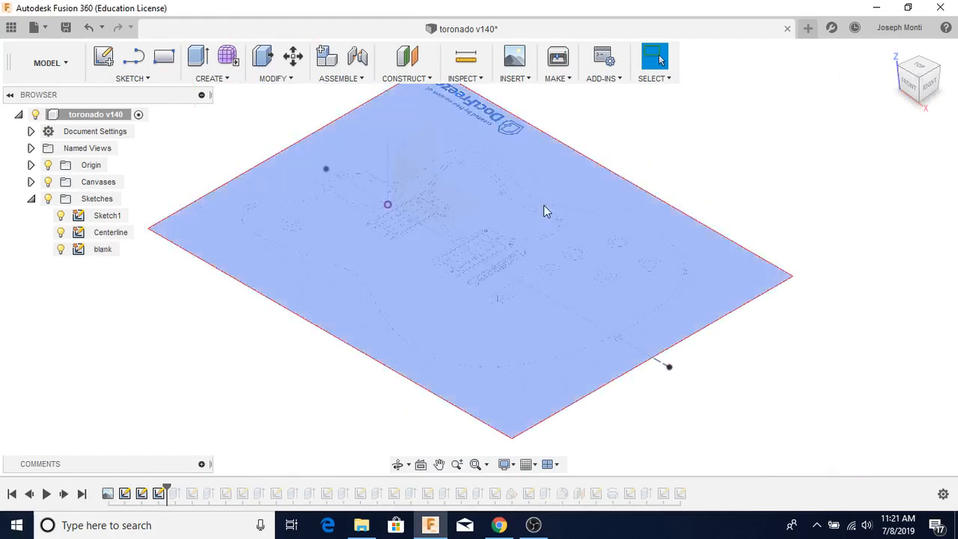
pyautogui.moveTo(428, 368)
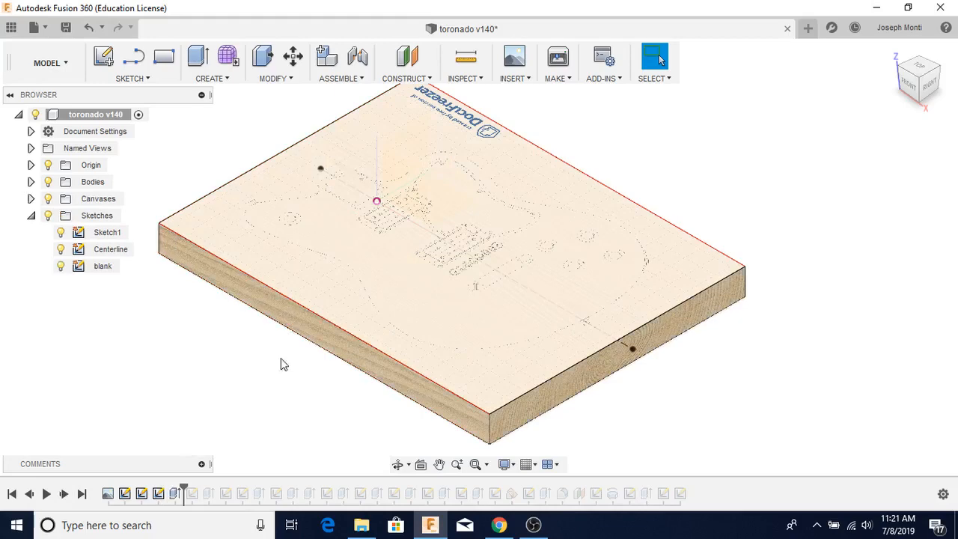
pyautogui.moveTo(551, 380)
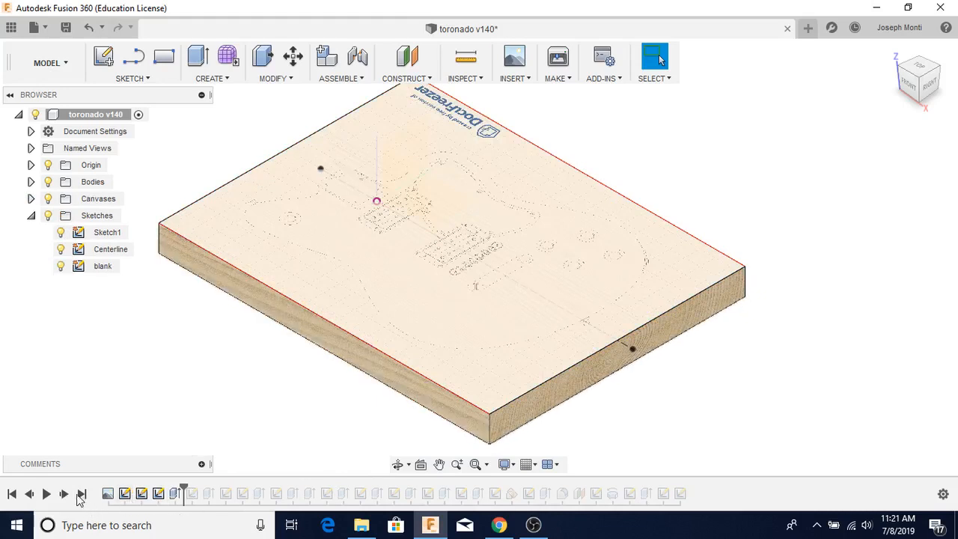
# Step the timeline through the neck pocket outline and then the body outline sketches
pyautogui.click(65, 493)
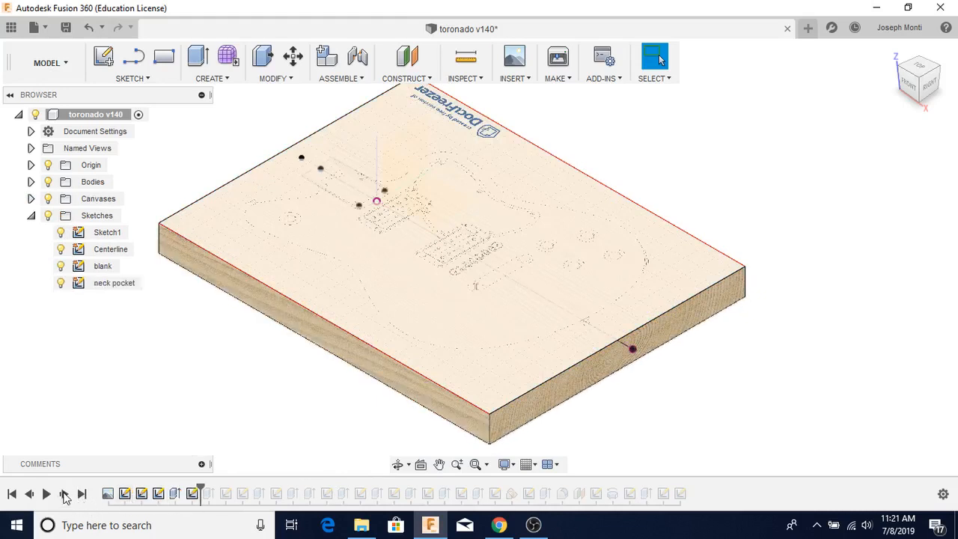
pyautogui.click(348, 178)
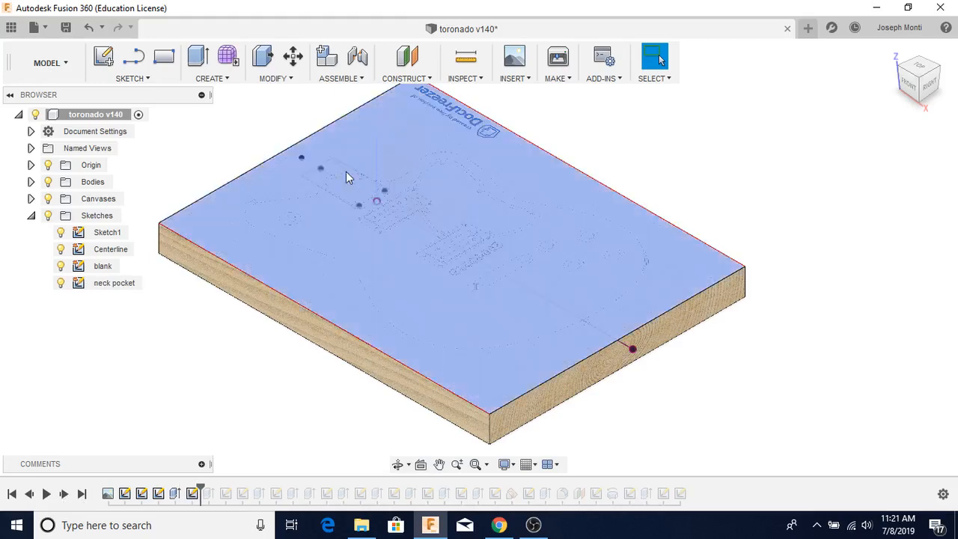
pyautogui.click(344, 179)
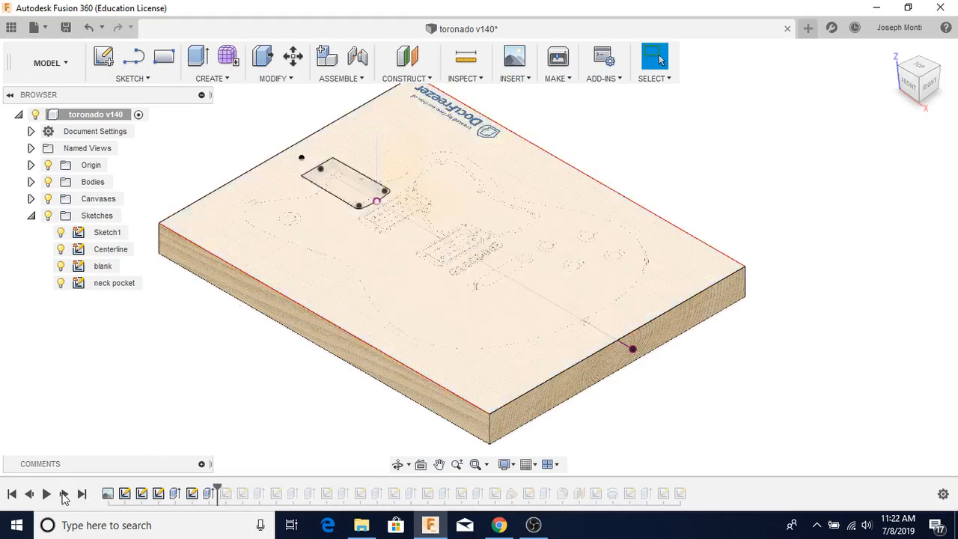
pyautogui.click(64, 497)
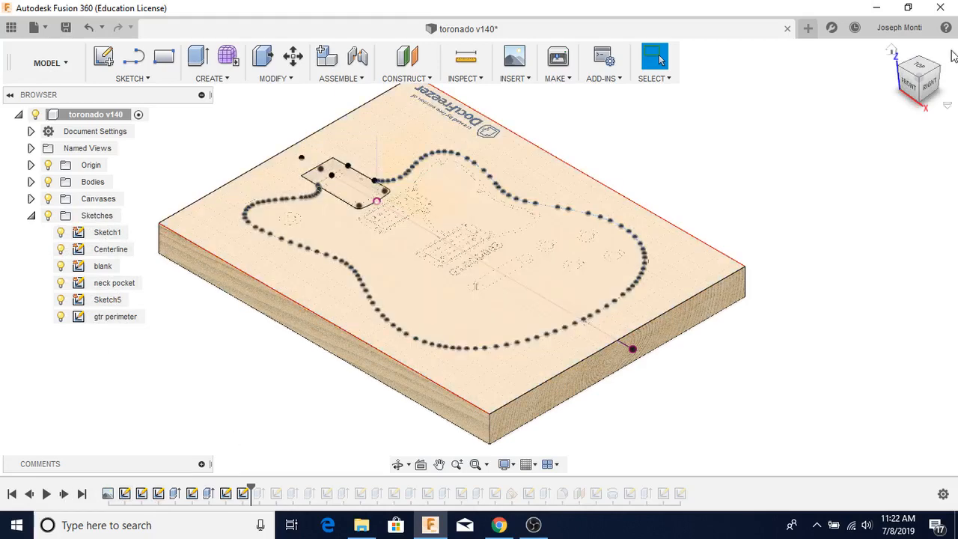
pyautogui.moveTo(313, 431)
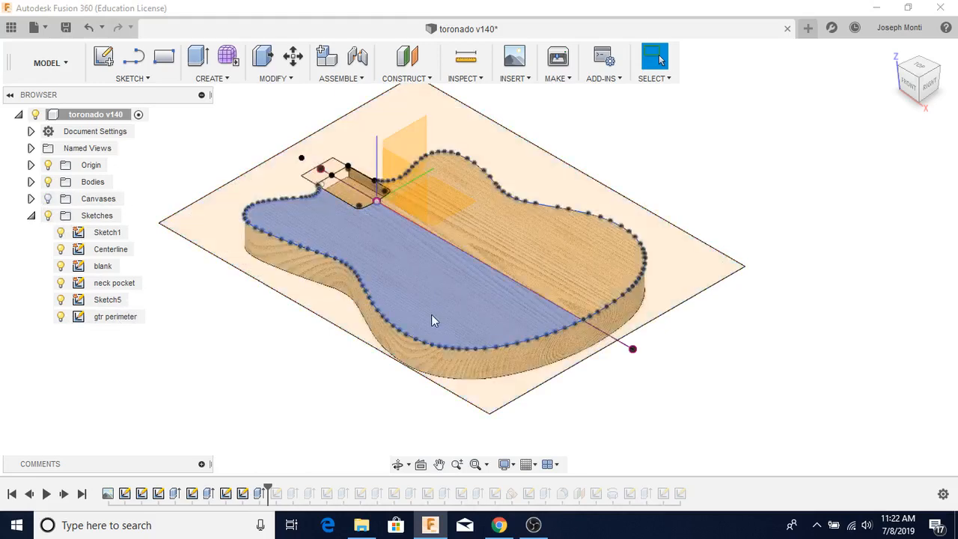
# Replay the extrude that trims the blank to the gtr perimeter outline
pyautogui.click(431, 318)
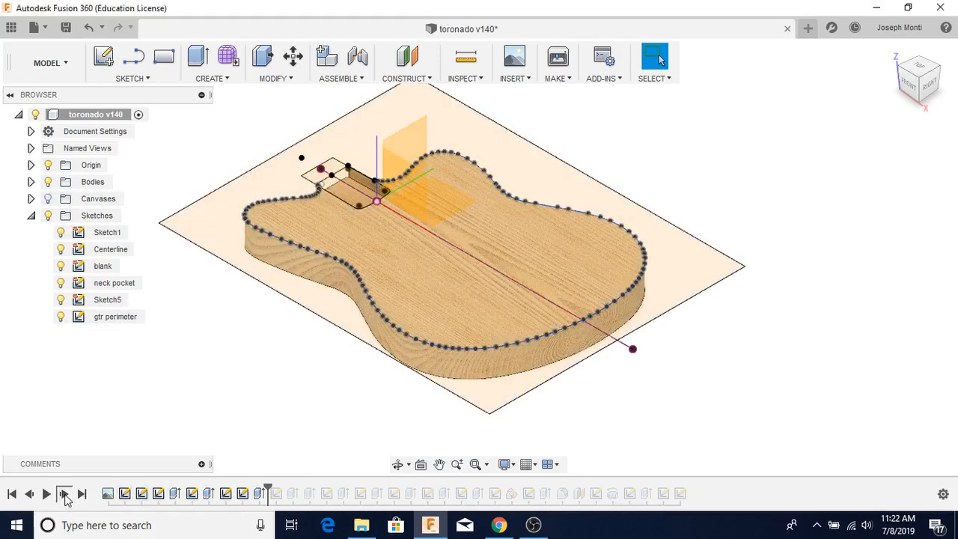
# Step through the pickup cavity sketch, its cuts, and the control holes extrude
pyautogui.click(64, 493)
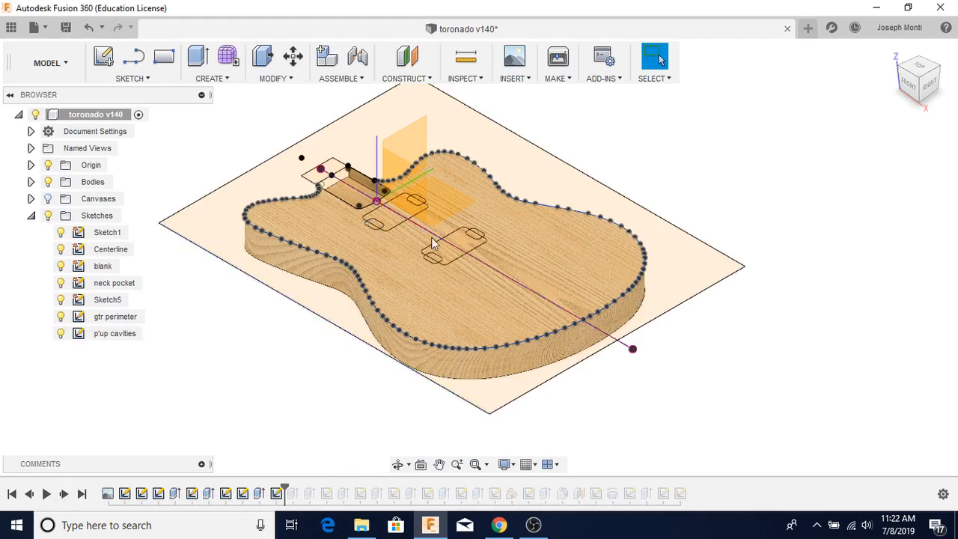
pyautogui.click(63, 493)
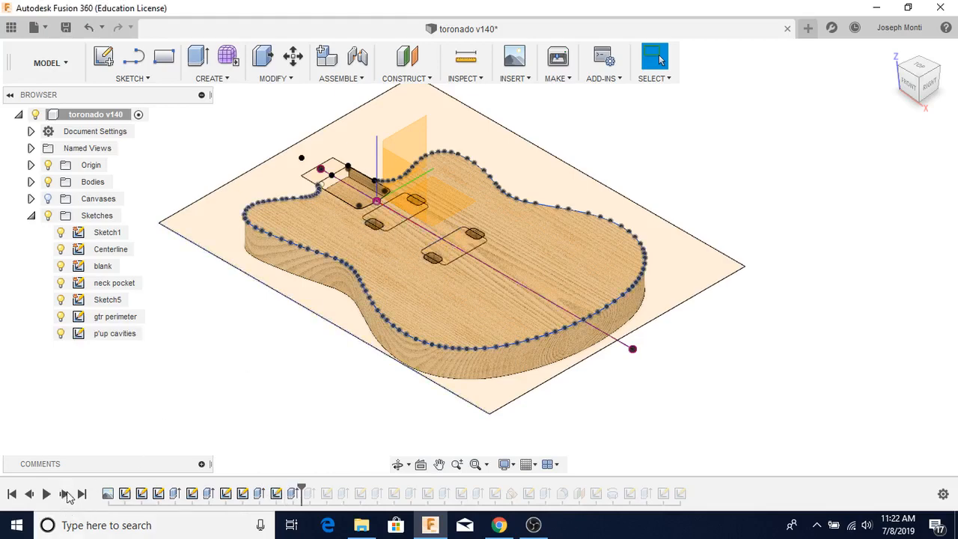
pyautogui.click(65, 493)
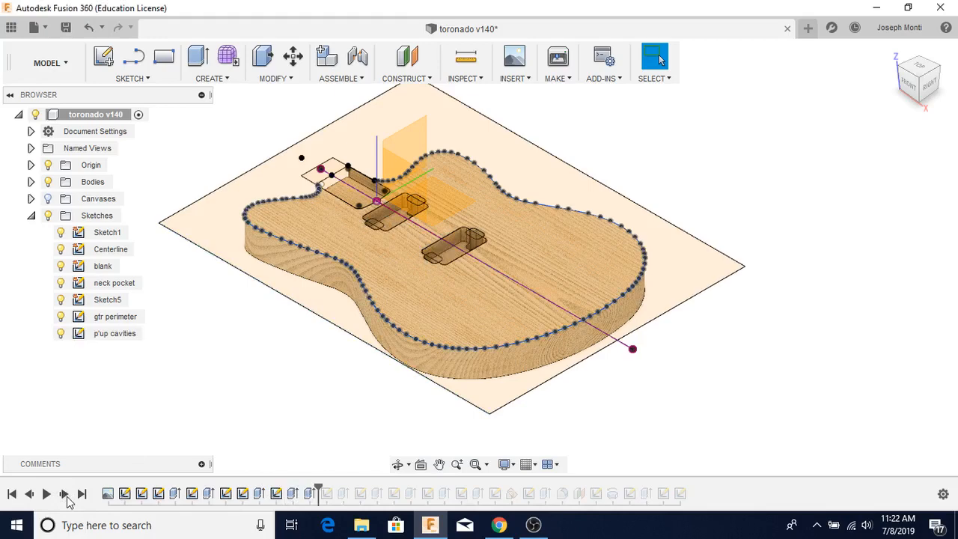
pyautogui.click(63, 493)
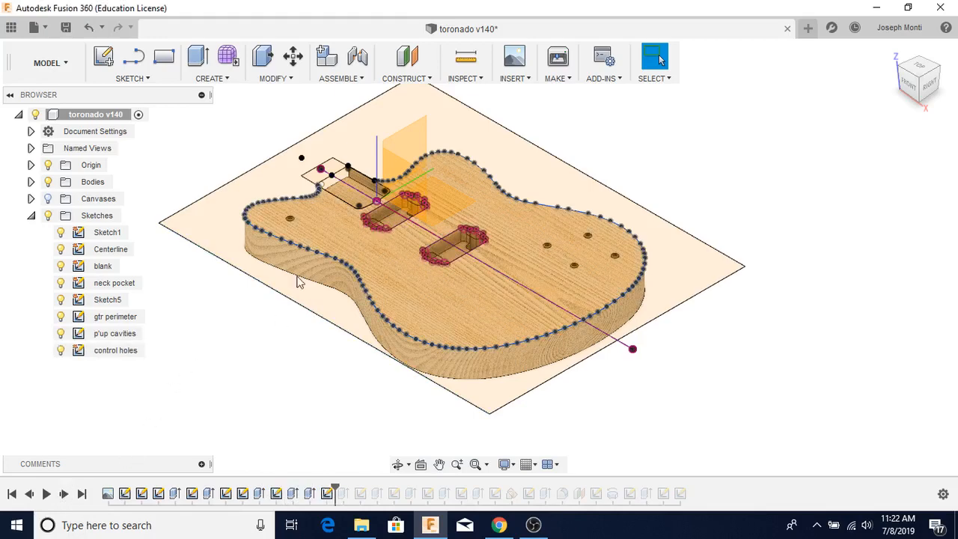
pyautogui.click(303, 233)
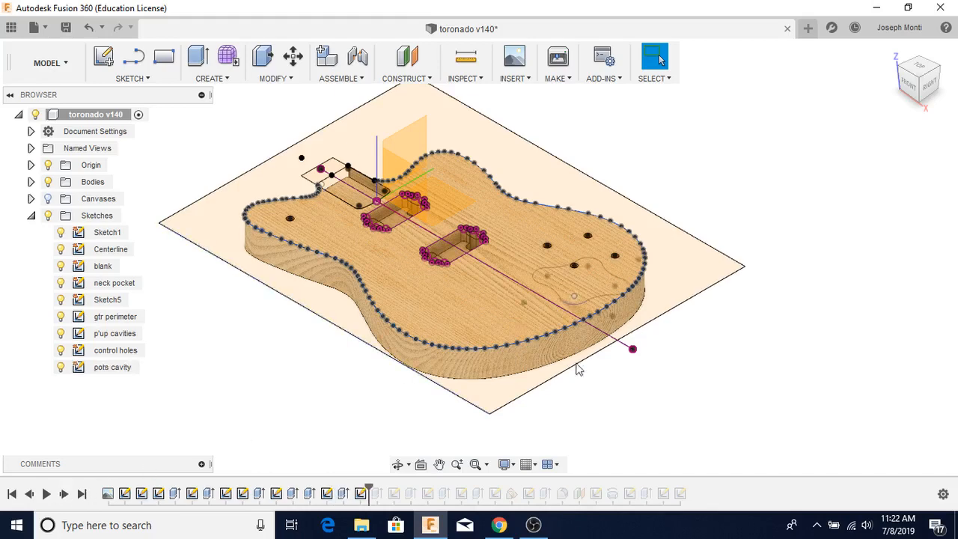
pyautogui.click(400, 465)
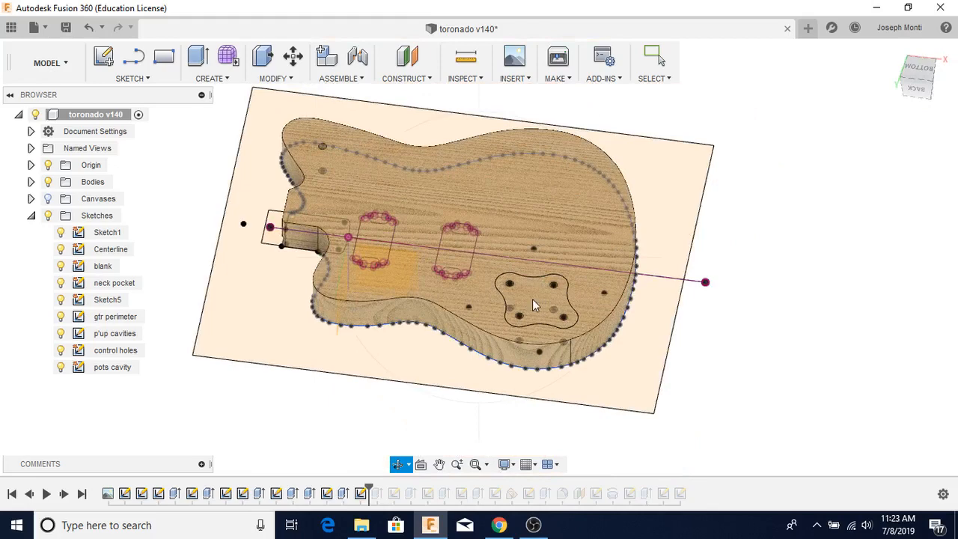
# View the back's pots and switch cavities fitted on screen, then return to home view
pyautogui.click(654, 60)
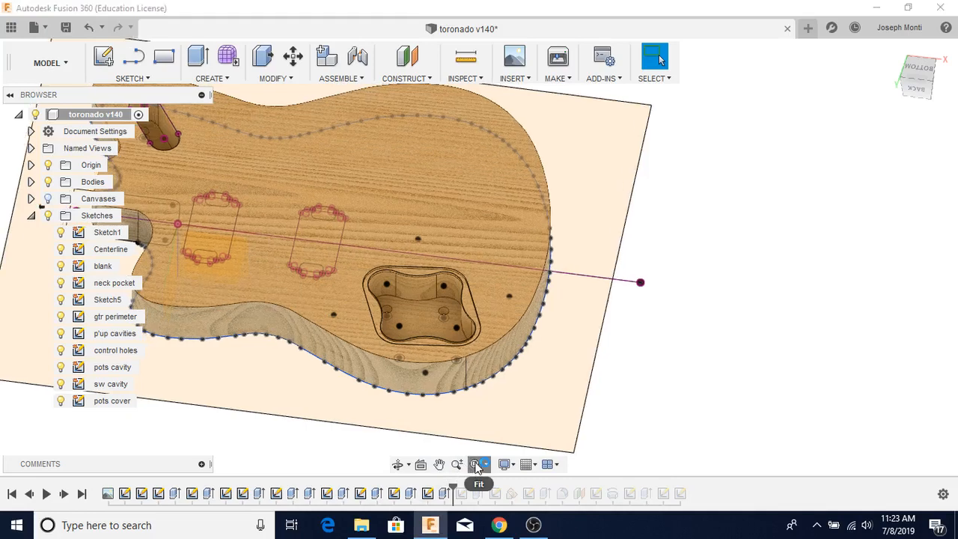
pyautogui.click(475, 464)
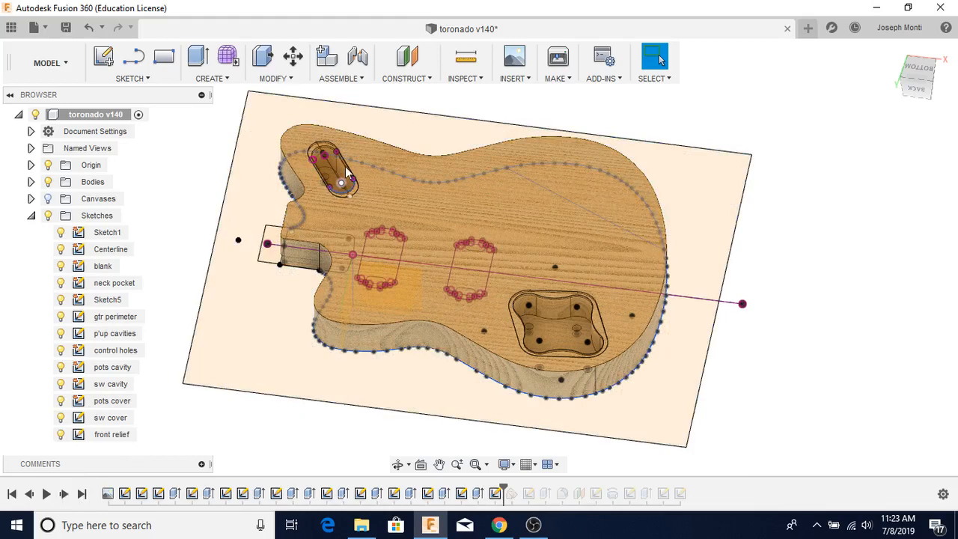
pyautogui.click(417, 373)
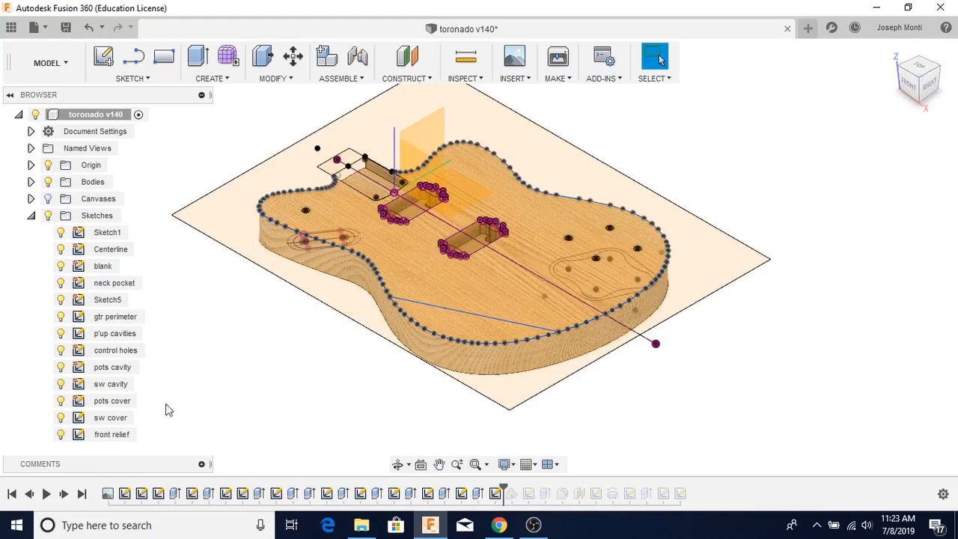
pyautogui.moveTo(32, 453)
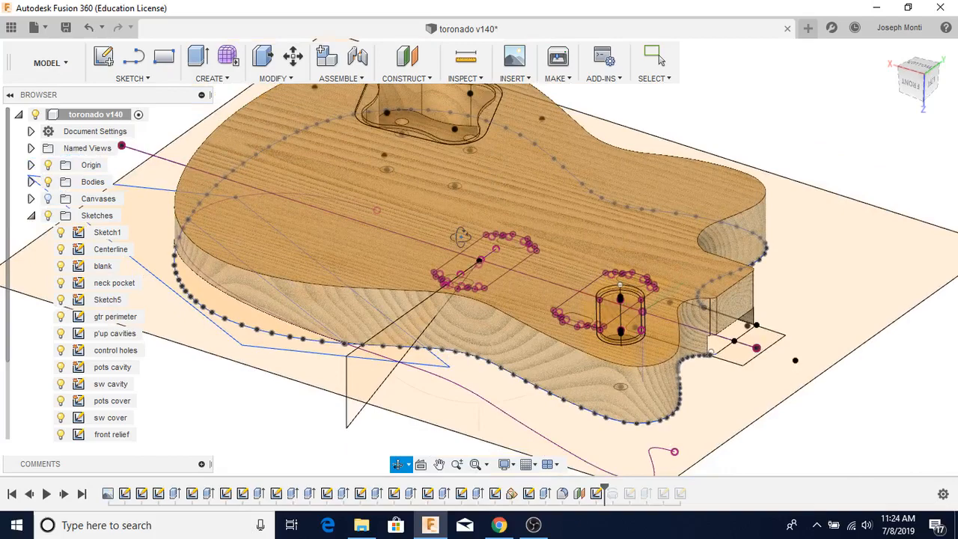
# Replay the forearm relief cut, check its contour from FRONT, then return Home
pyautogui.click(654, 60)
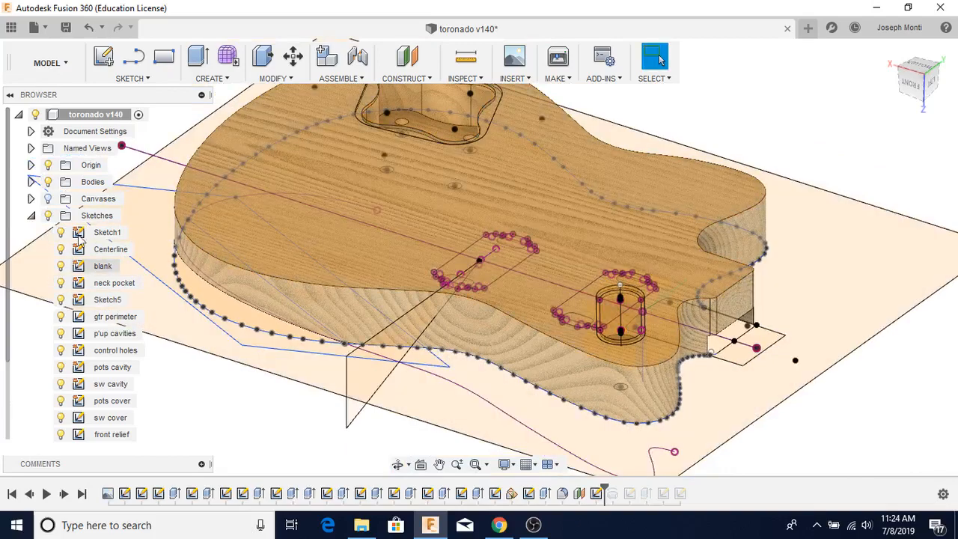
pyautogui.click(64, 494)
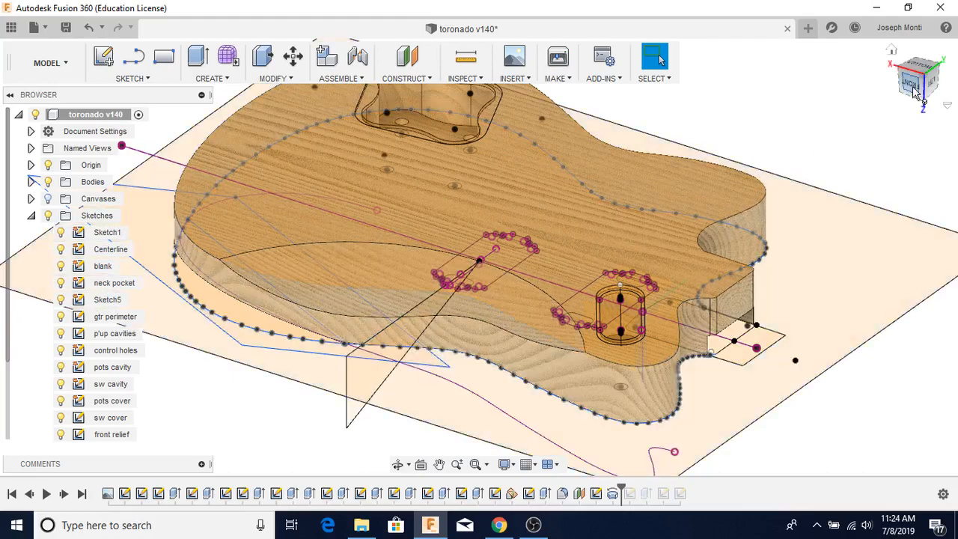
pyautogui.click(914, 83)
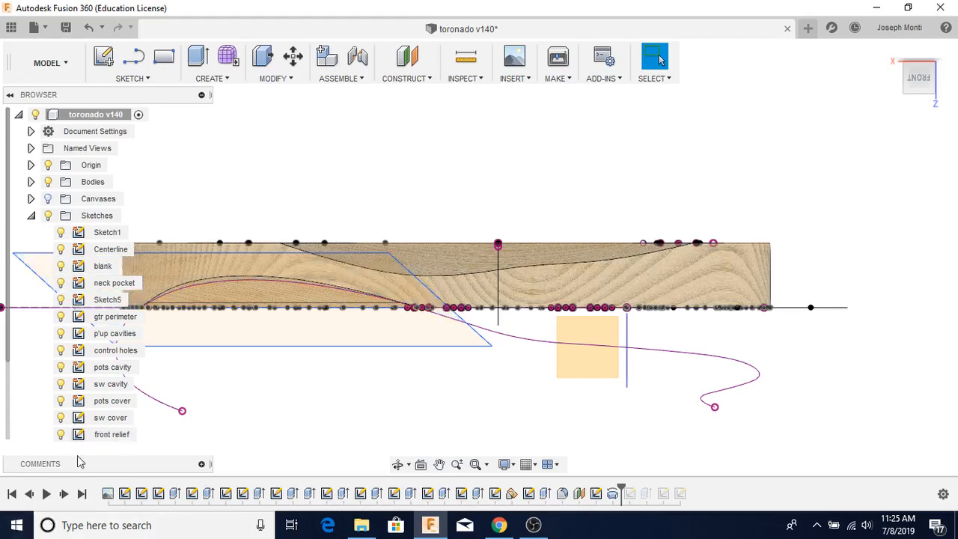
pyautogui.moveTo(892, 50)
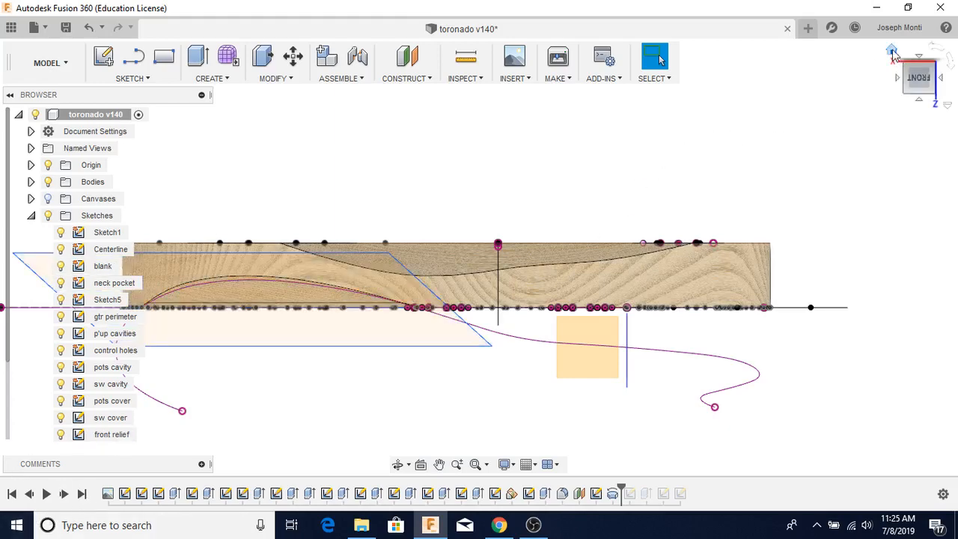
pyautogui.click(919, 81)
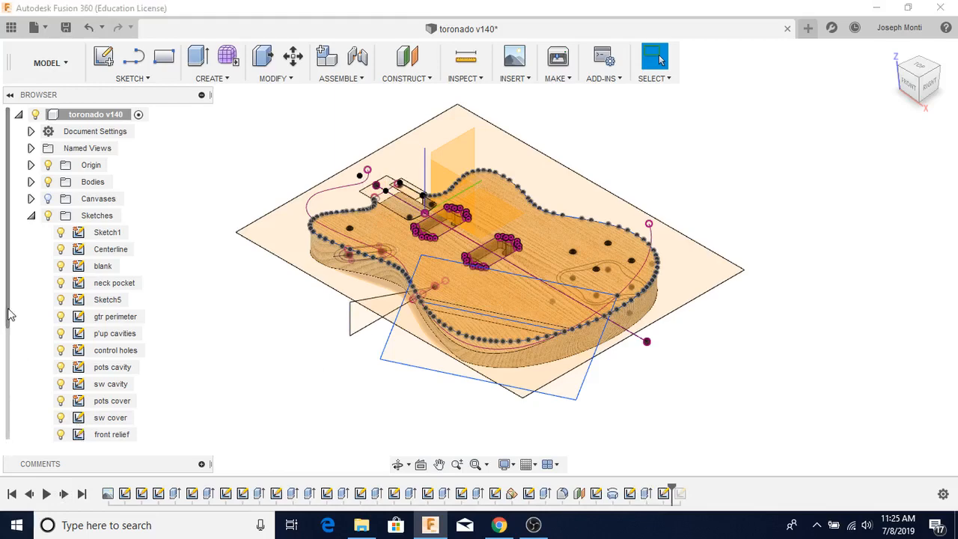
# Scroll the Browser to reveal the back relief, pocket offset and Sketch21 sketches
pyautogui.scroll(-3)
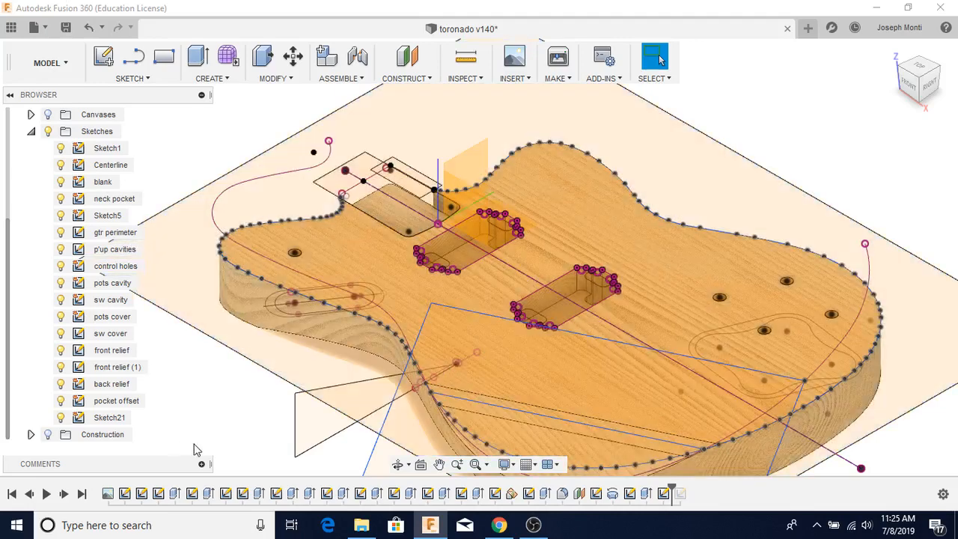
pyautogui.moveTo(157, 197)
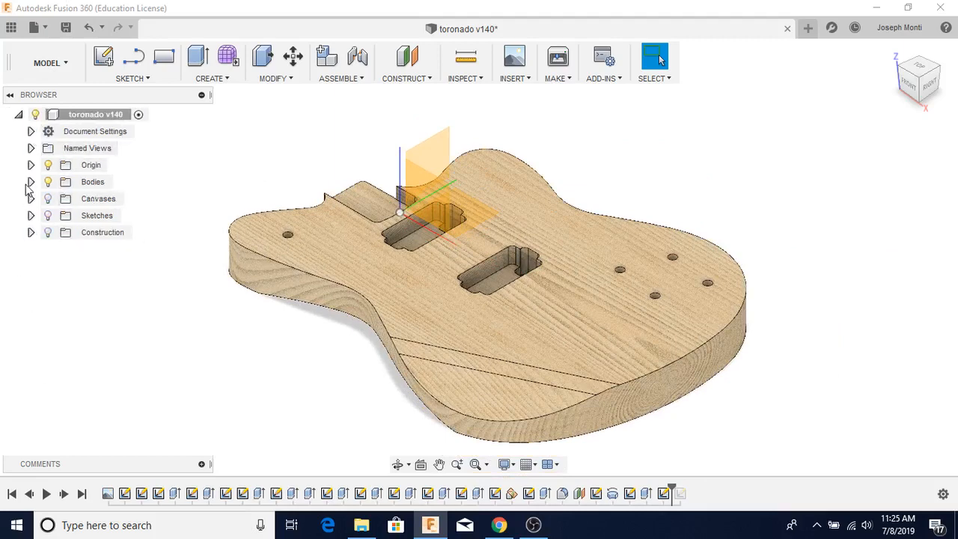
# Hide the origin planes and axes using the Origin lightbulb in the Browser
pyautogui.click(31, 164)
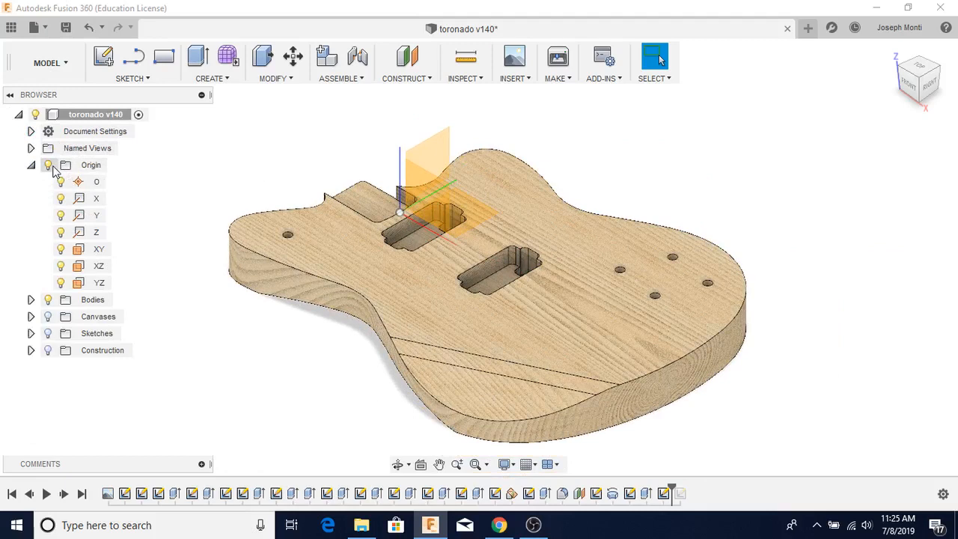
pyautogui.click(48, 165)
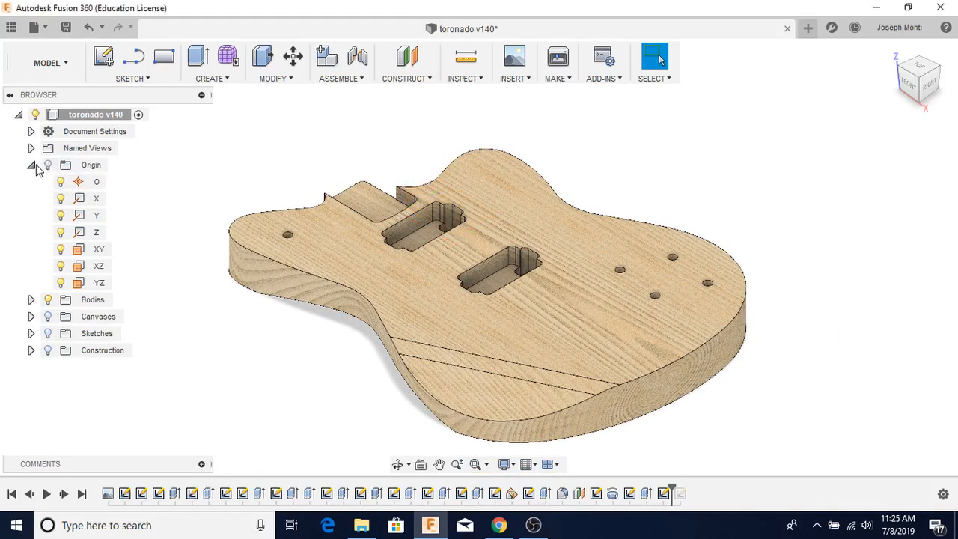
pyautogui.click(31, 165)
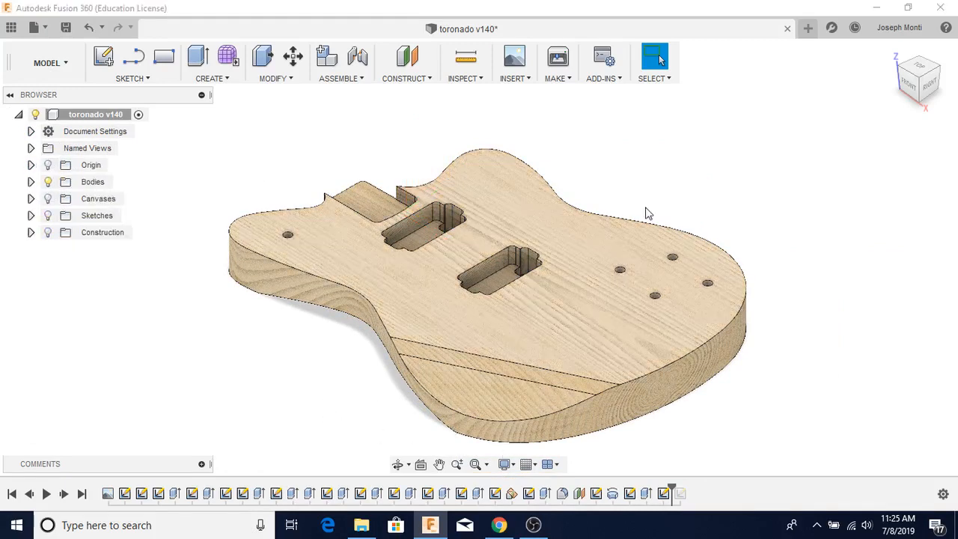
# Orbit around the finished body to view its side edge and opposite end
pyautogui.click(400, 464)
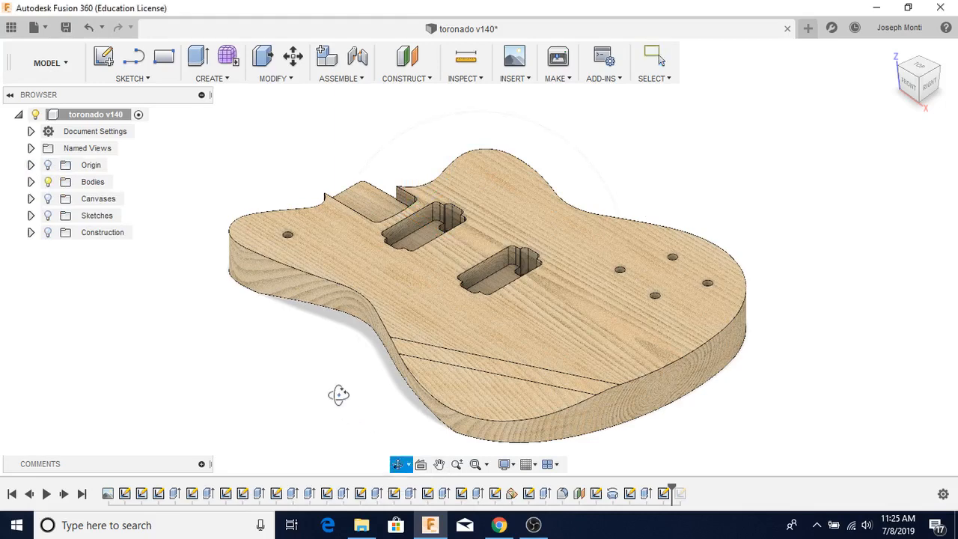
pyautogui.moveTo(339, 395); pyautogui.dragTo(508, 384)
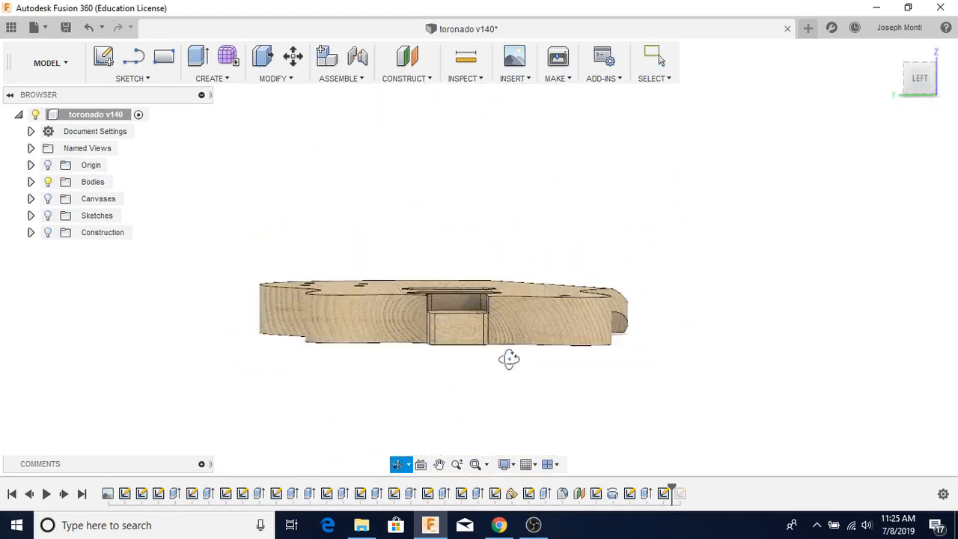
pyautogui.moveTo(509, 360); pyautogui.dragTo(576, 397)
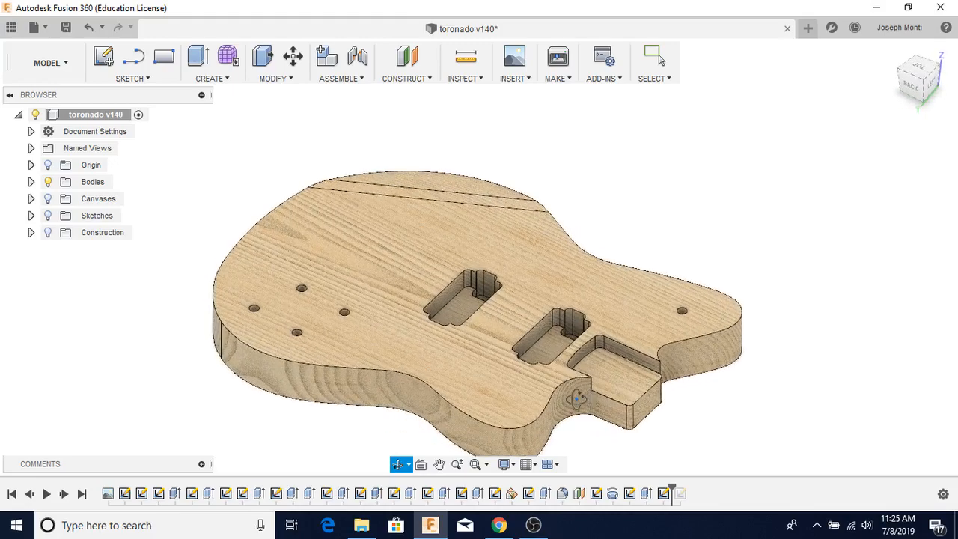